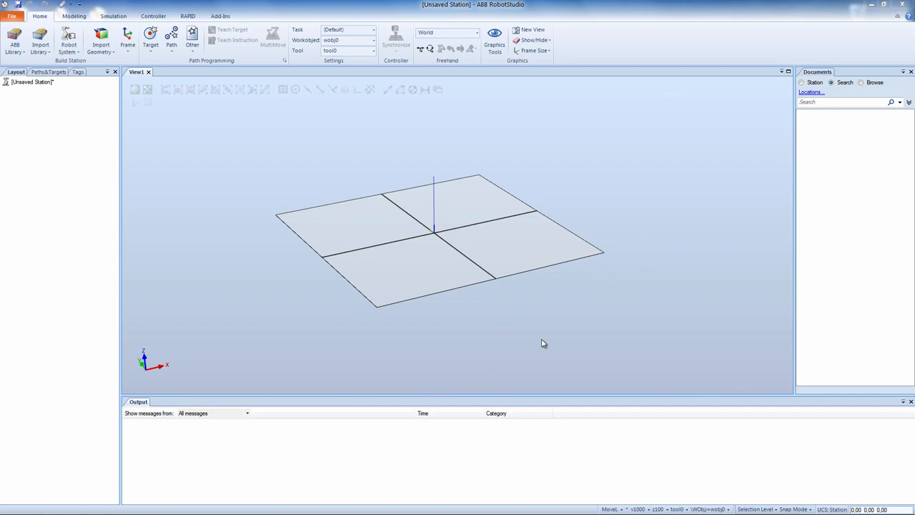
mouse_move(100, 40)
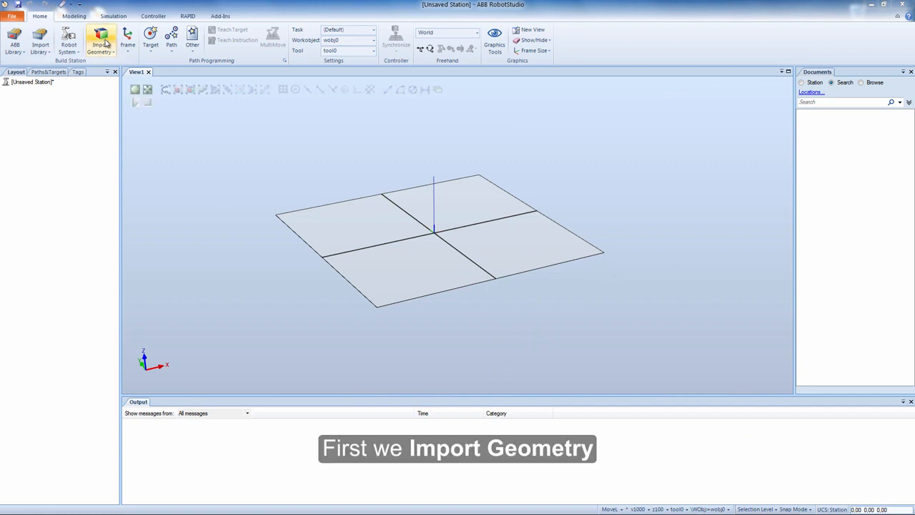
Import Base.sat, Pillar.sat and Lift.sat geometry files into the station.
left_click(103, 40)
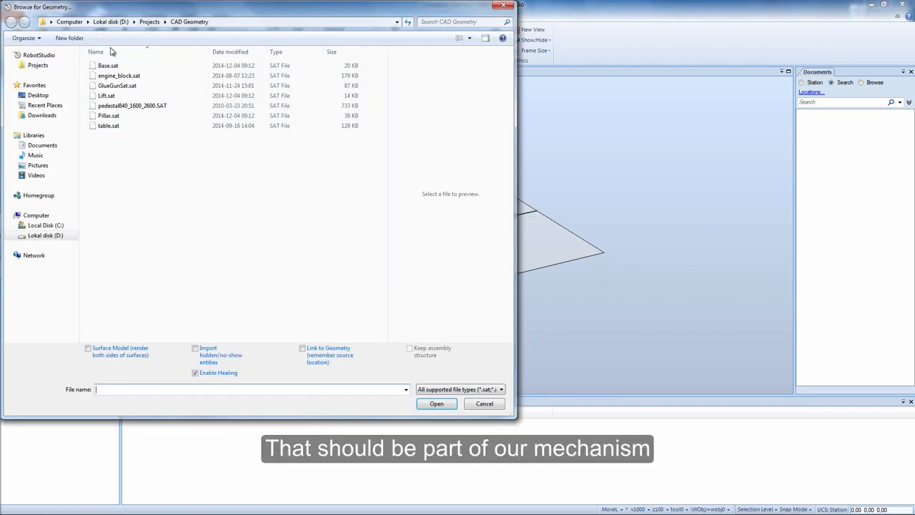
left_click(107, 66)
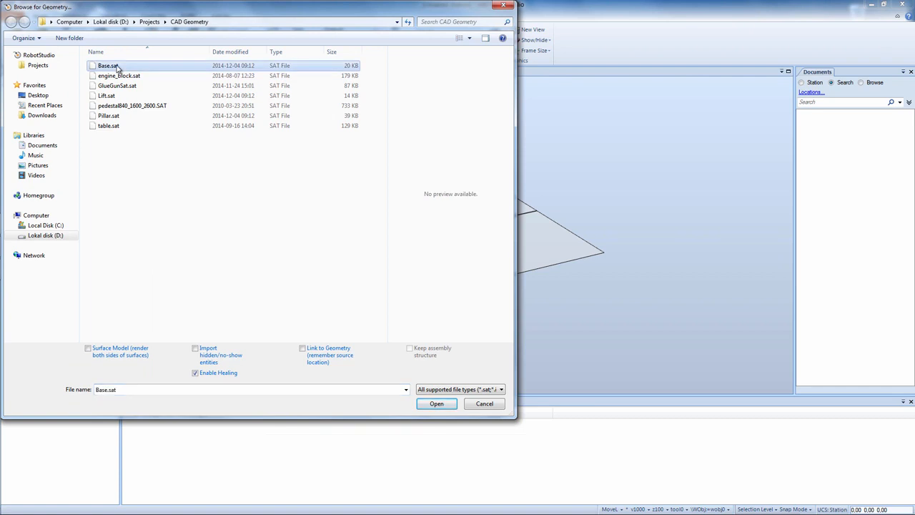
left_click(109, 114)
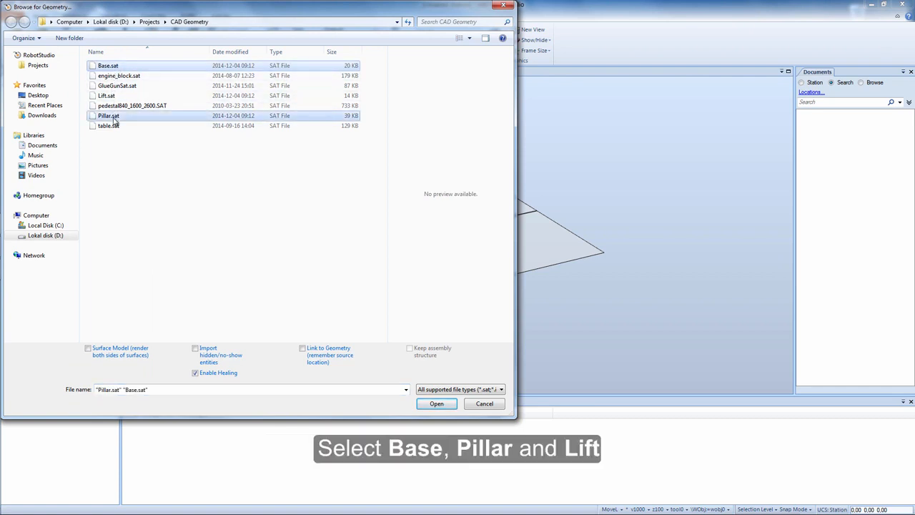
left_click(106, 94)
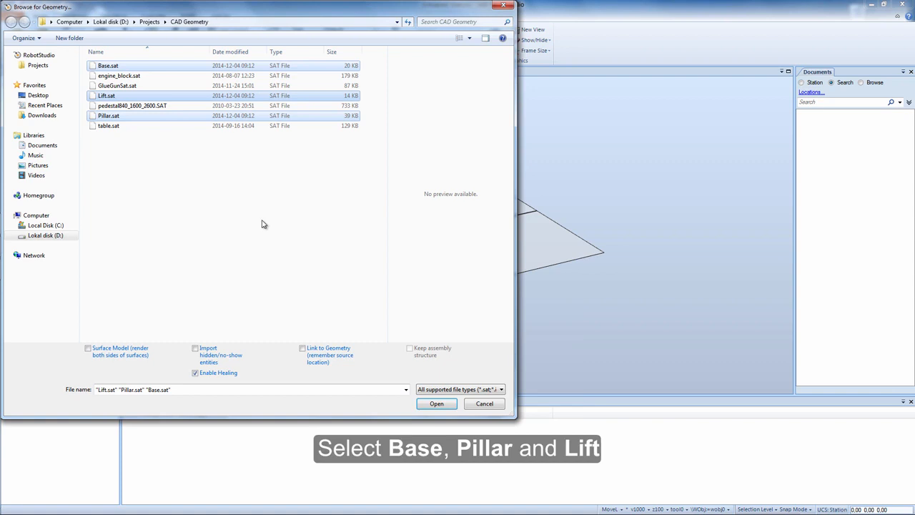
left_click(436, 403)
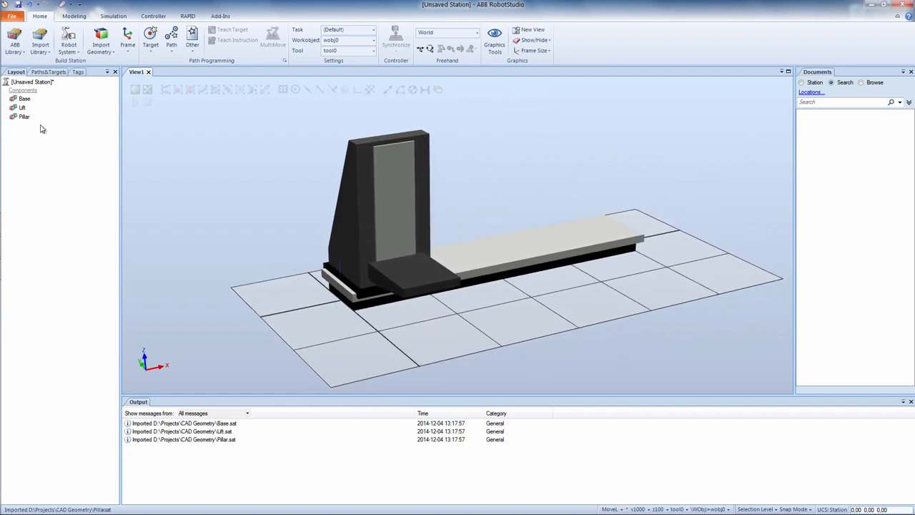
left_click(25, 97)
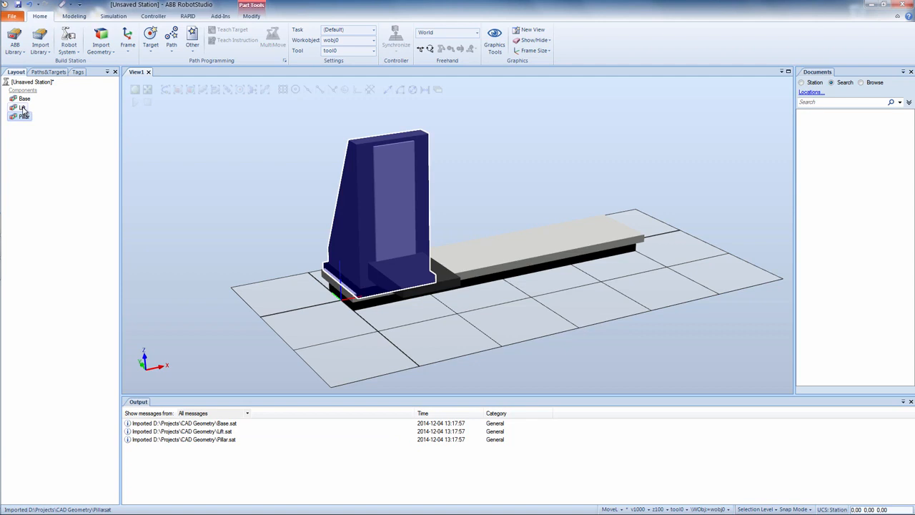
left_click(23, 108)
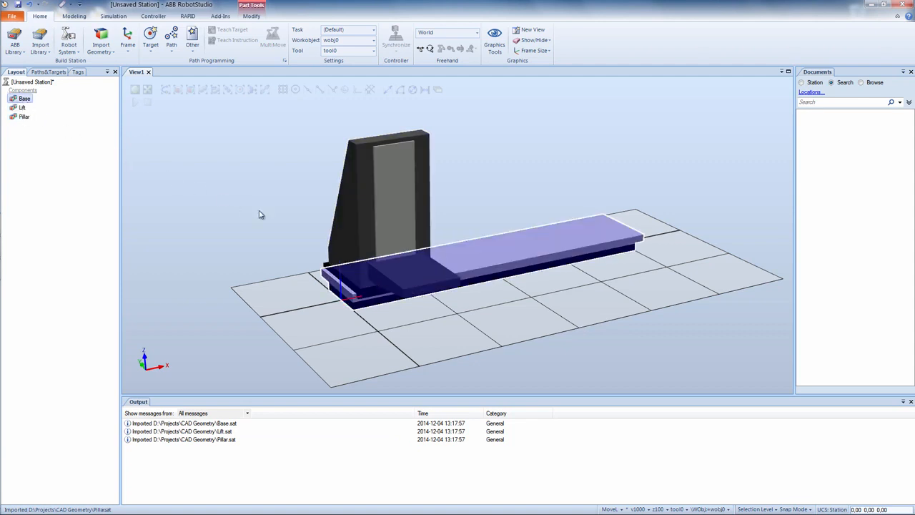
left_click(263, 214)
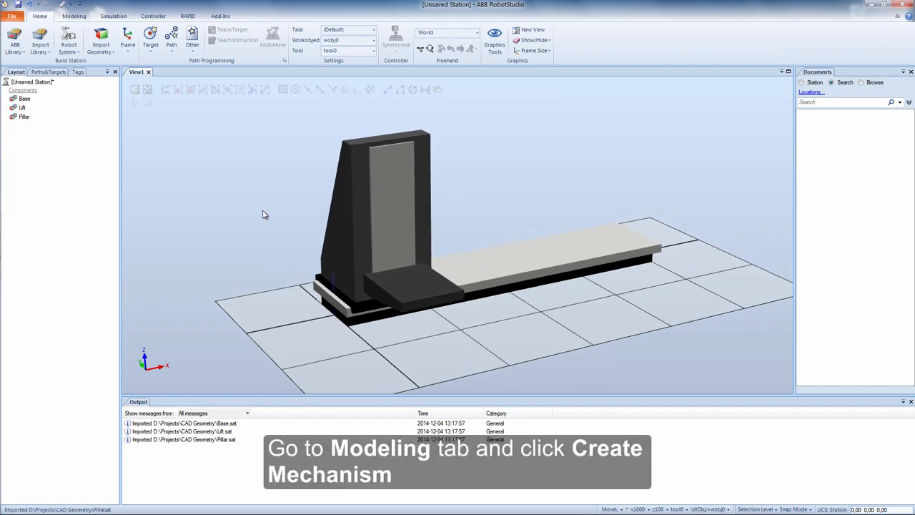
Start Create Mechanism in Modeling, naming it XZ Lifter with type External Axis.
left_click(74, 16)
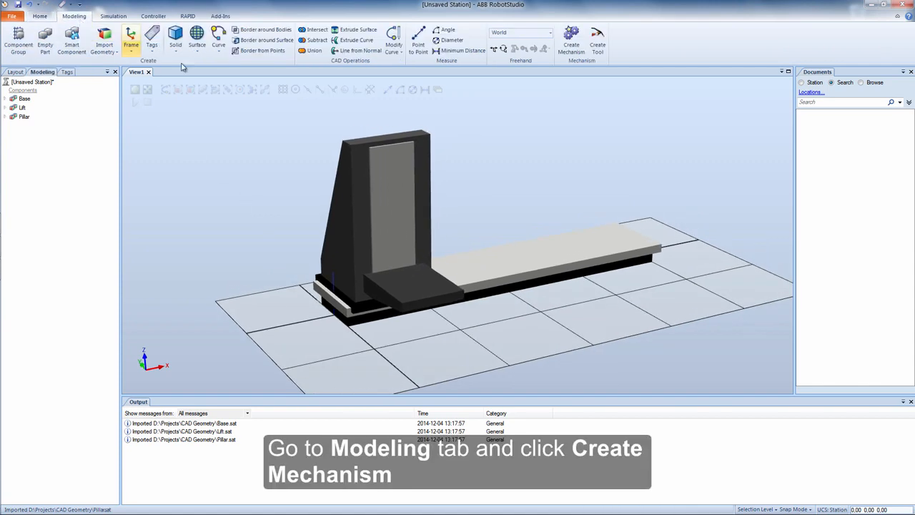
left_click(571, 40)
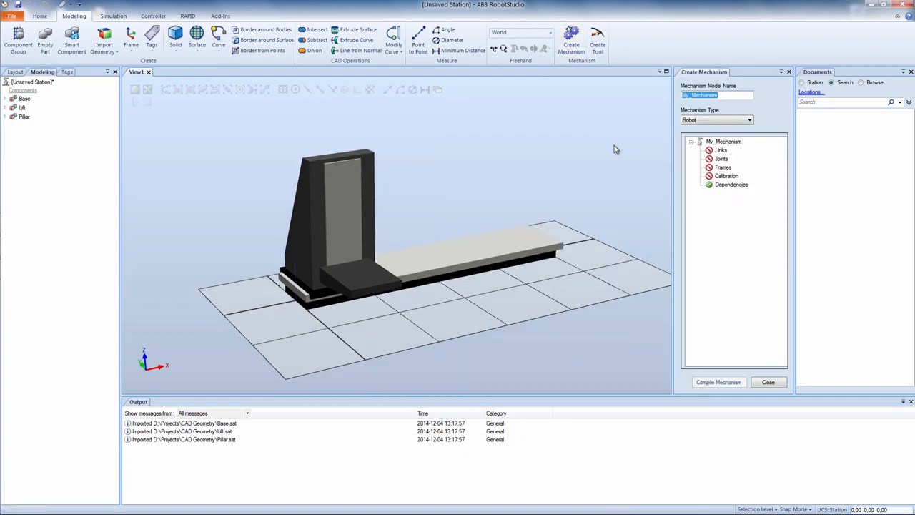
mouse_move(911, 74)
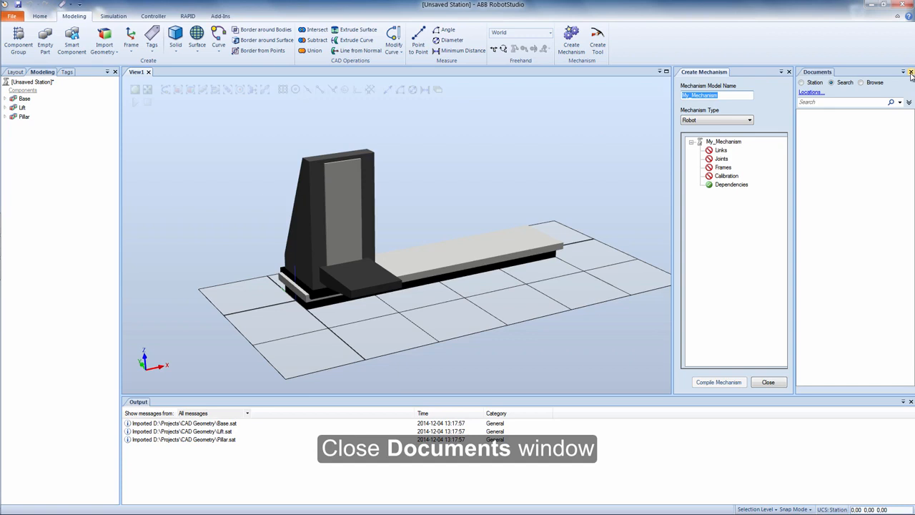
left_click(911, 71)
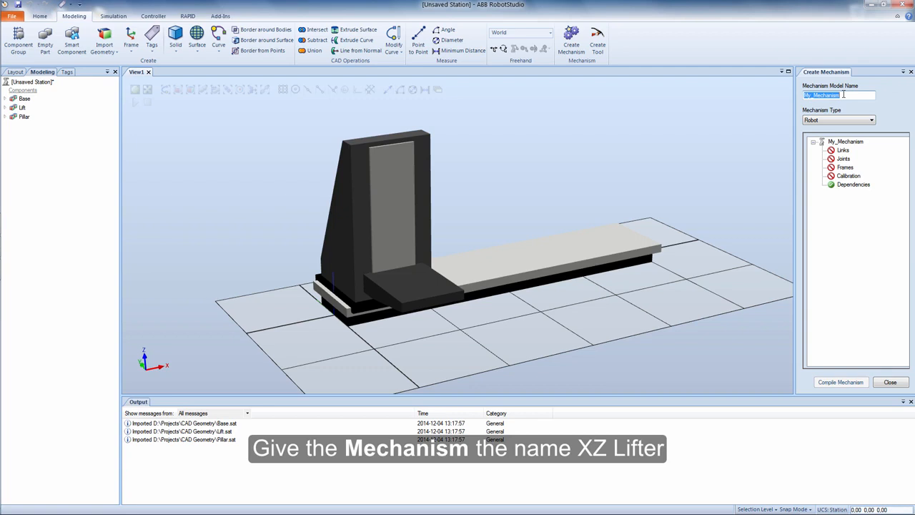
type("XZ")
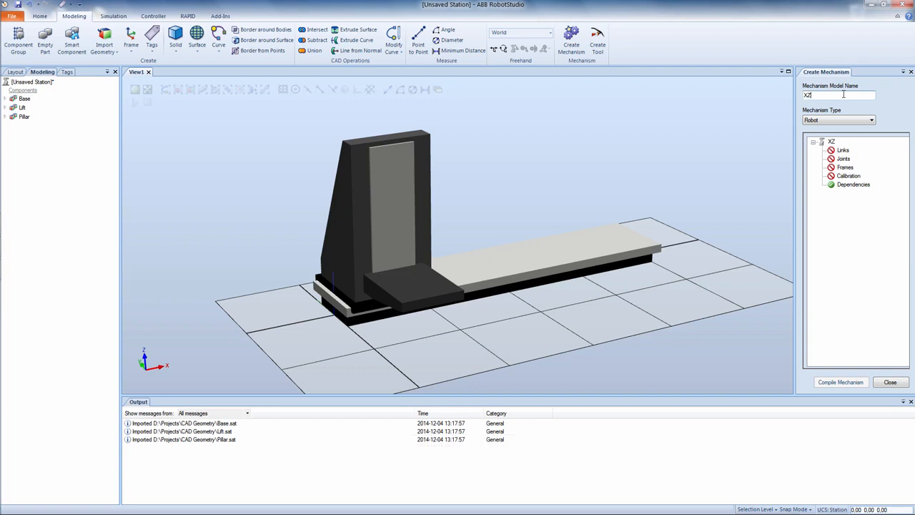
type("Li")
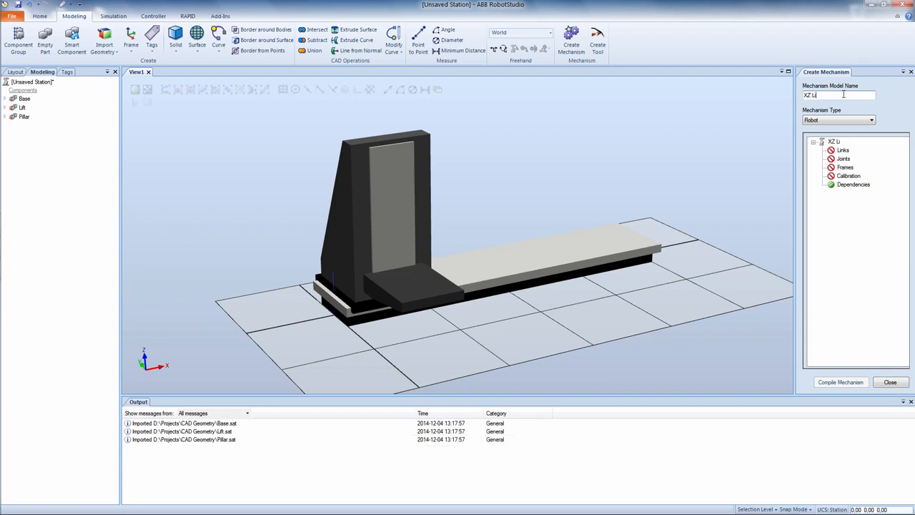
type("ter")
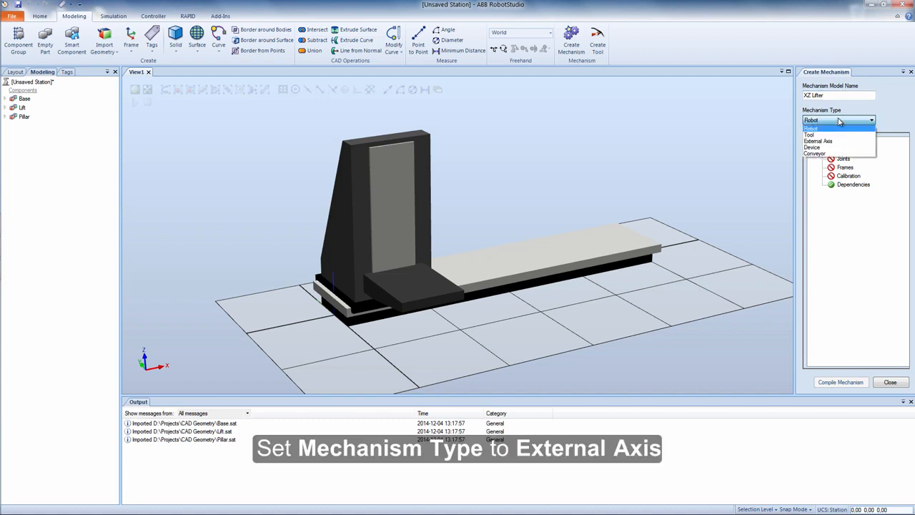
left_click(818, 142)
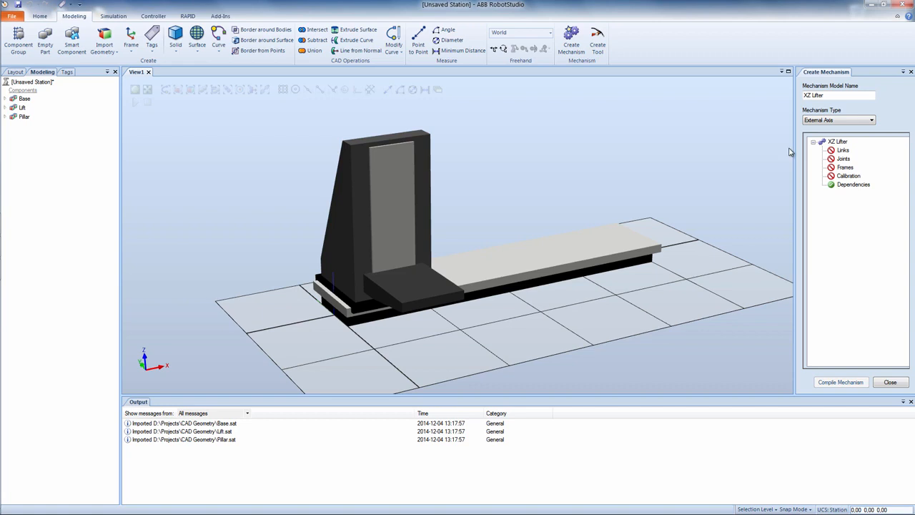
mouse_move(778, 156)
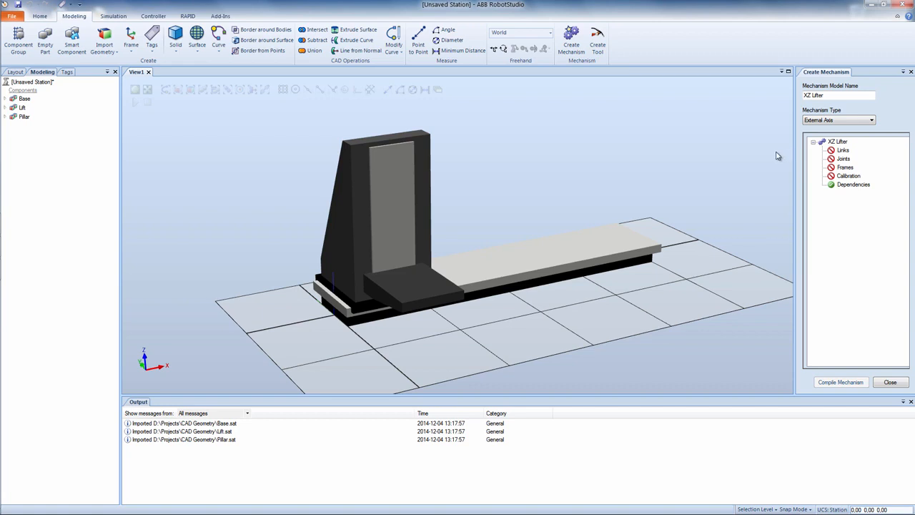
Create link L1 from the Base part as the base link.
right_click(844, 150)
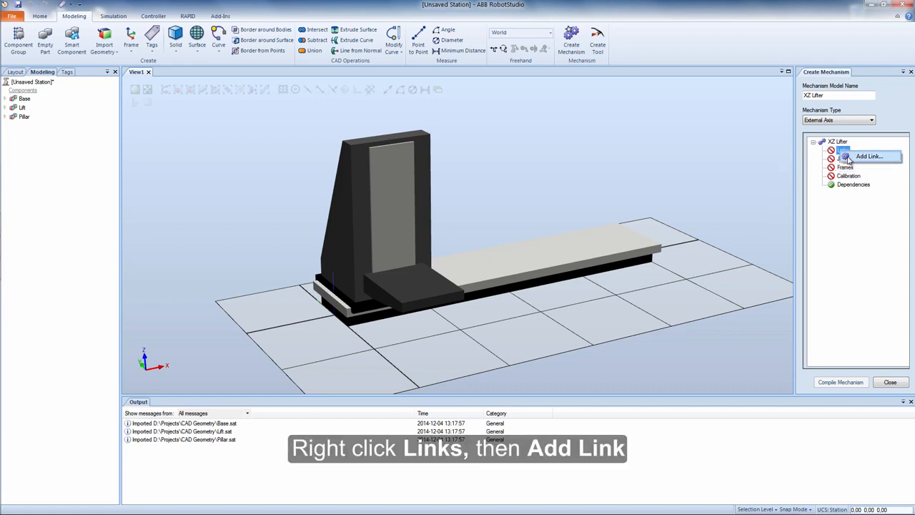
left_click(870, 156)
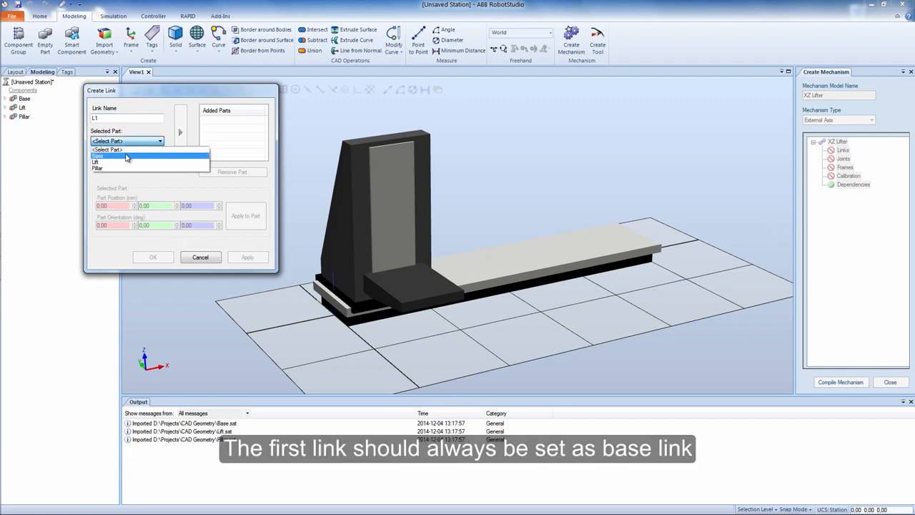
left_click(97, 156)
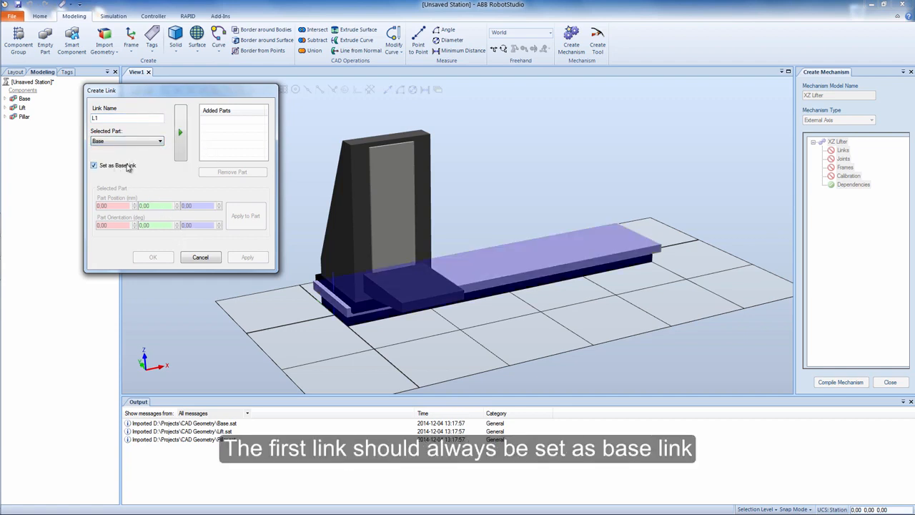
left_click(181, 132)
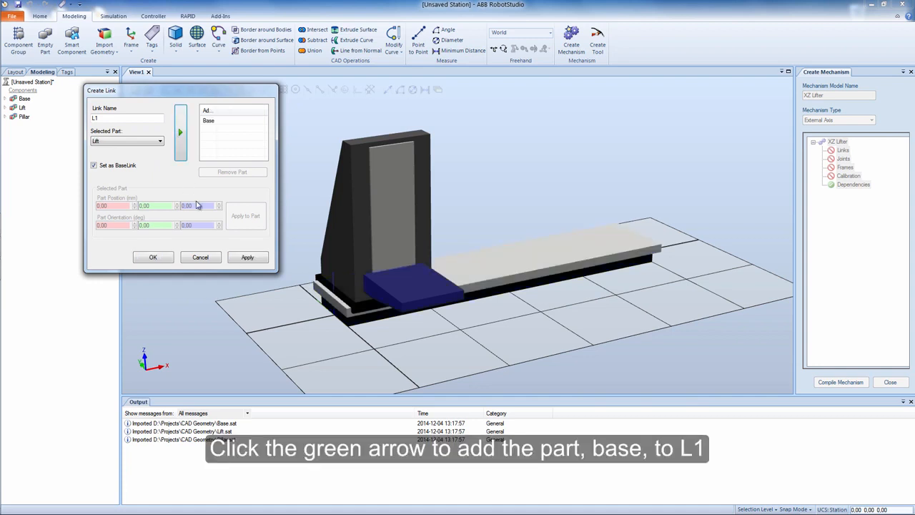
mouse_move(246, 291)
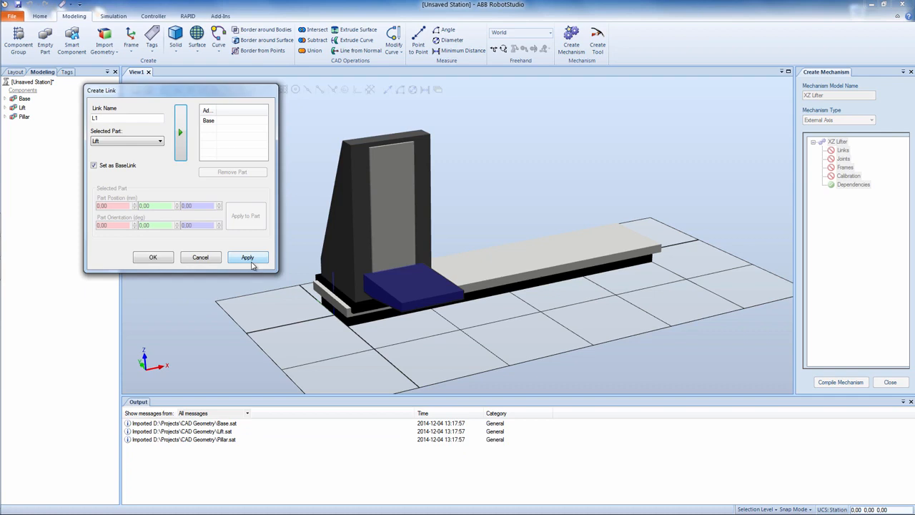
left_click(248, 257)
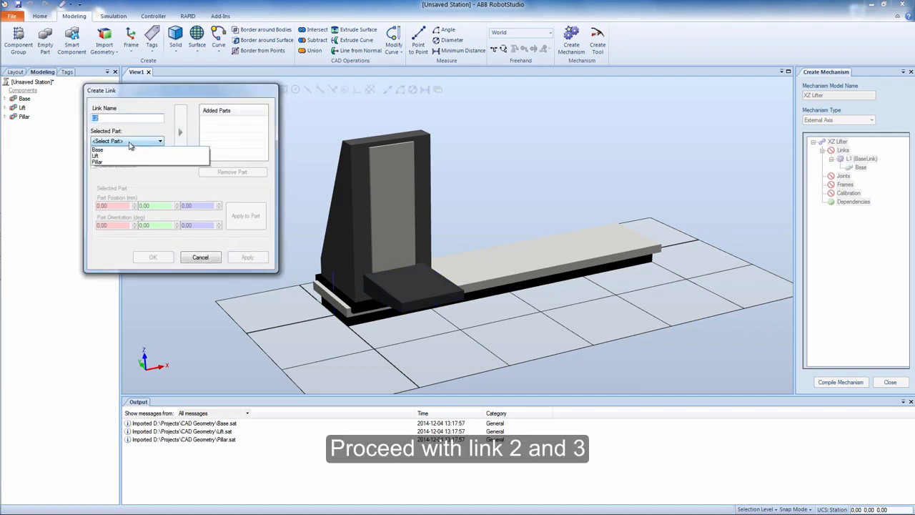
Create link L2 from Pillar and link L3 from Lift, finishing the links.
left_click(98, 162)
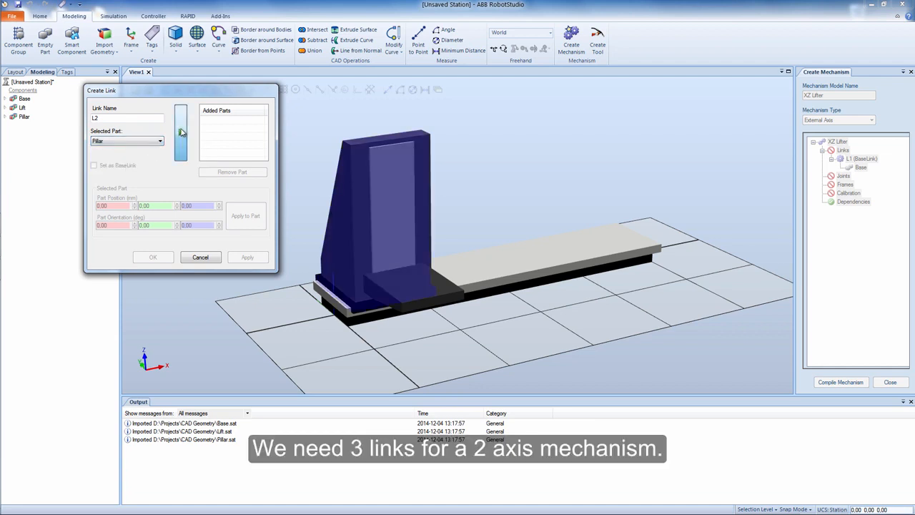
left_click(247, 257)
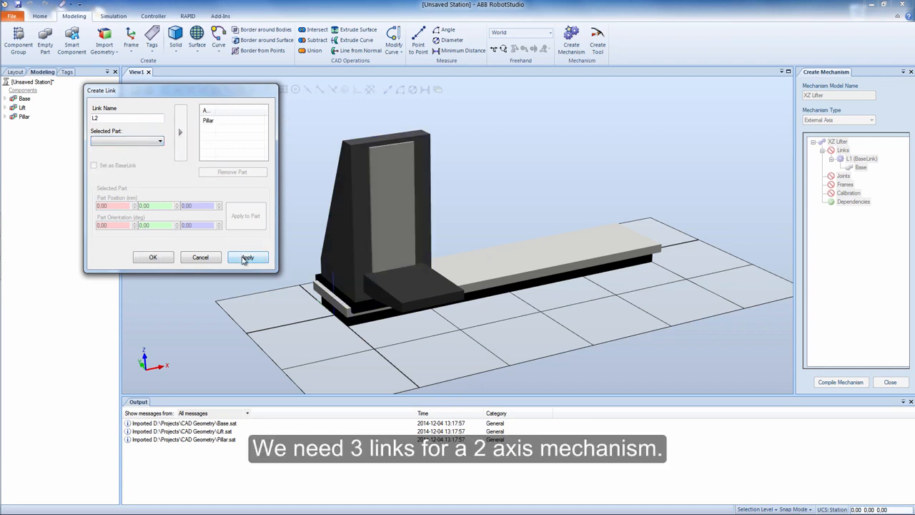
left_click(247, 257)
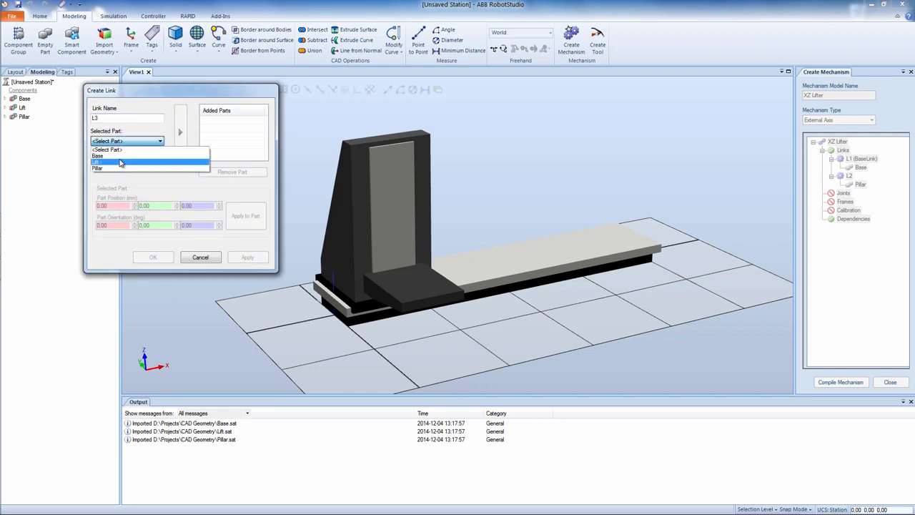
left_click(97, 160)
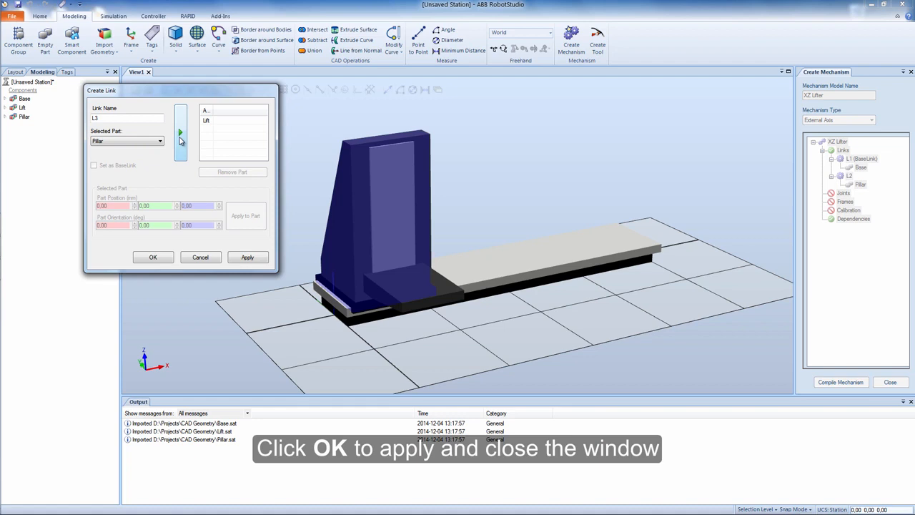
left_click(151, 258)
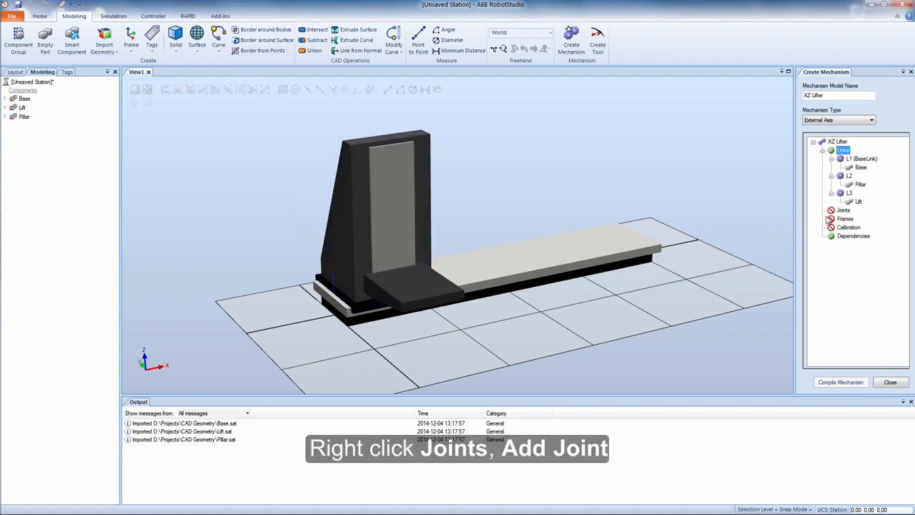
Add prismatic joint J1 from L1 to L2 with maximum limit 3000.
right_click(844, 209)
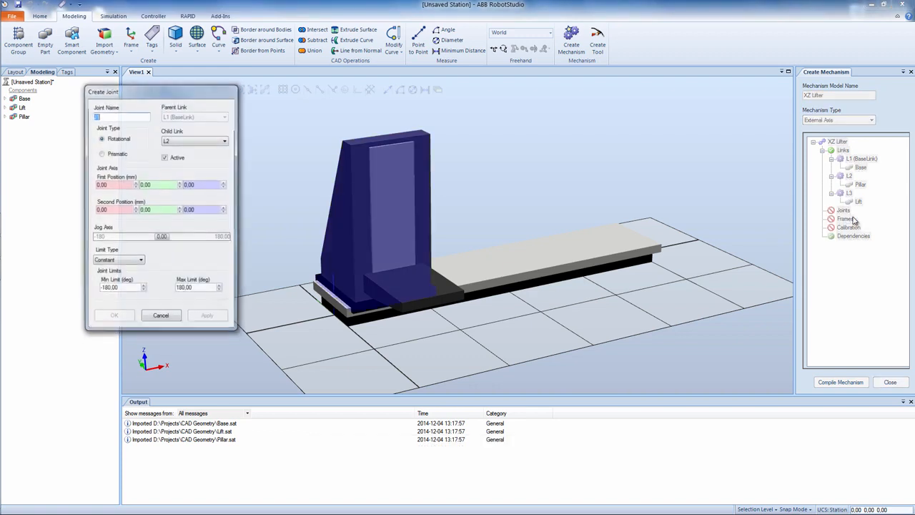
left_click(102, 155)
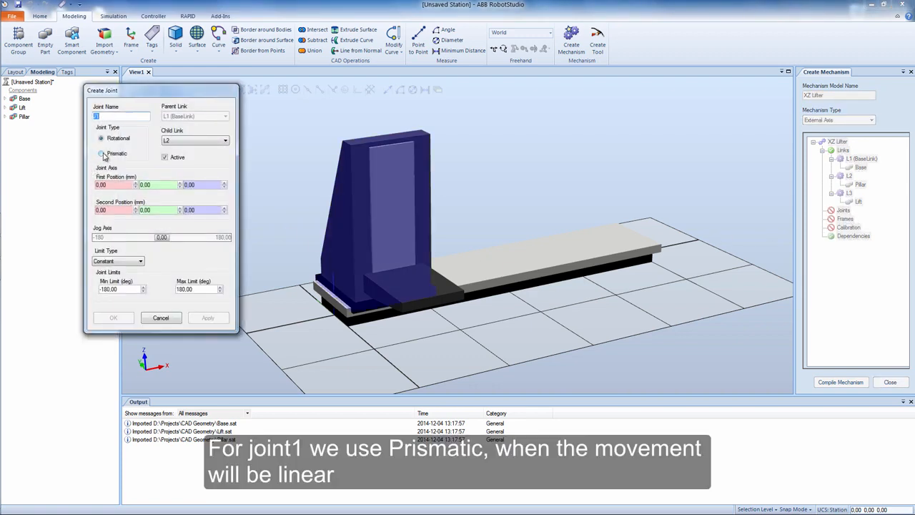
left_click(101, 153)
type("100")
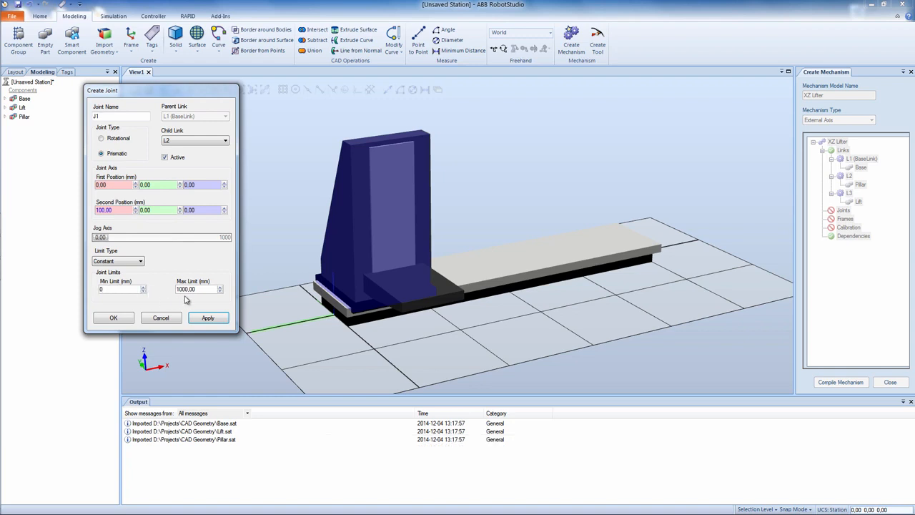
triple_click(198, 288)
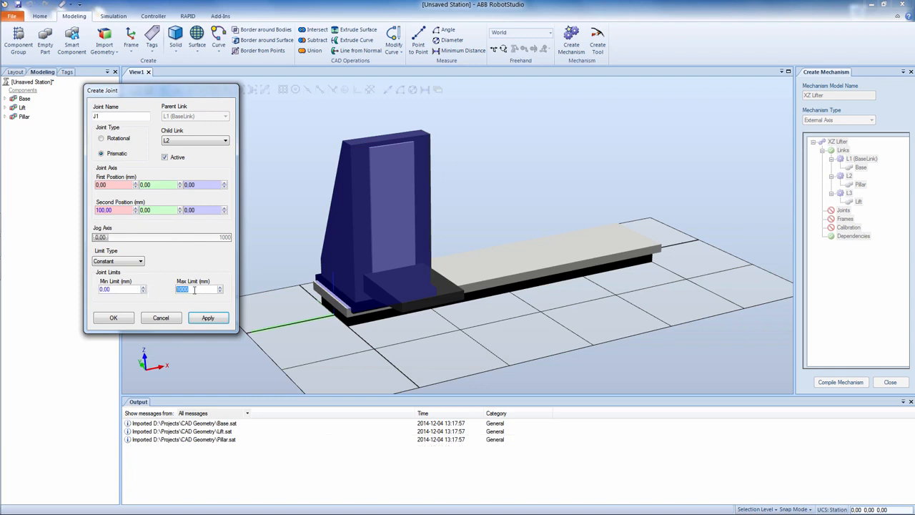
type("3000")
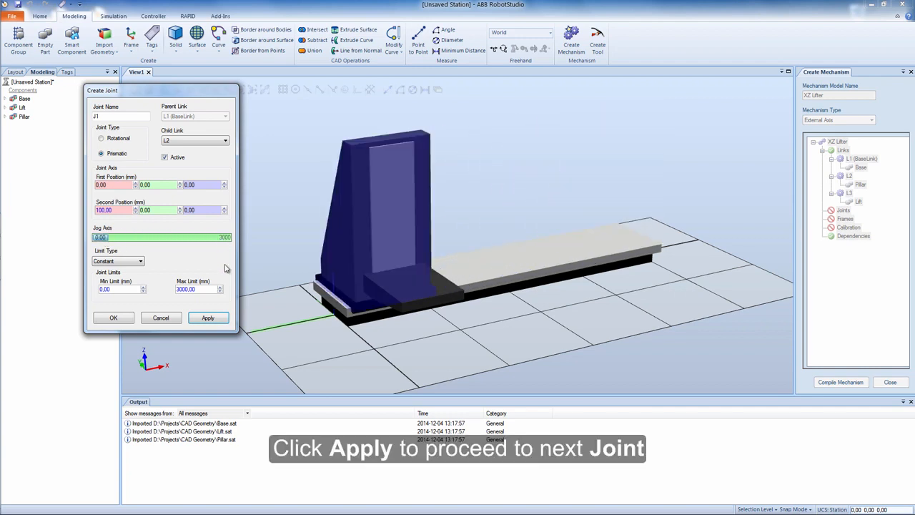
left_click(208, 318)
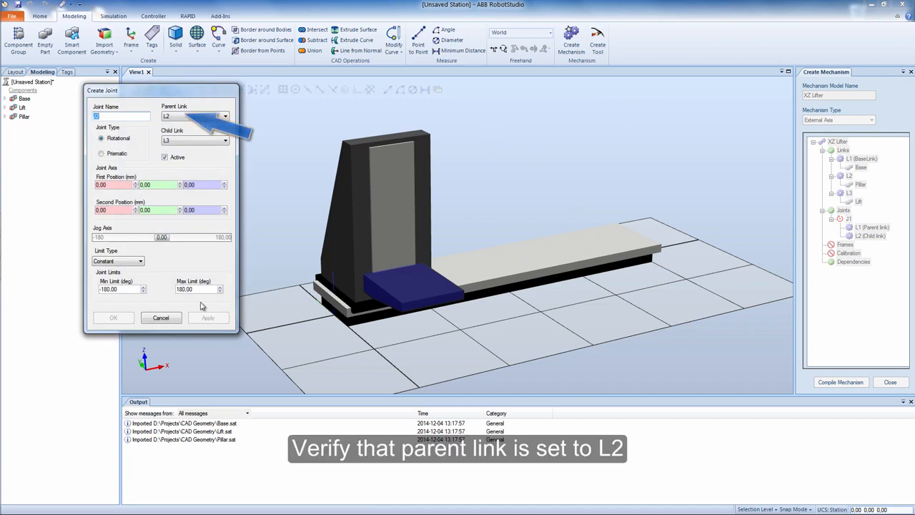
Add prismatic joint J2 from L2 to L3 along Z with limits 0–1300, jog-testing the lift.
left_click(100, 153)
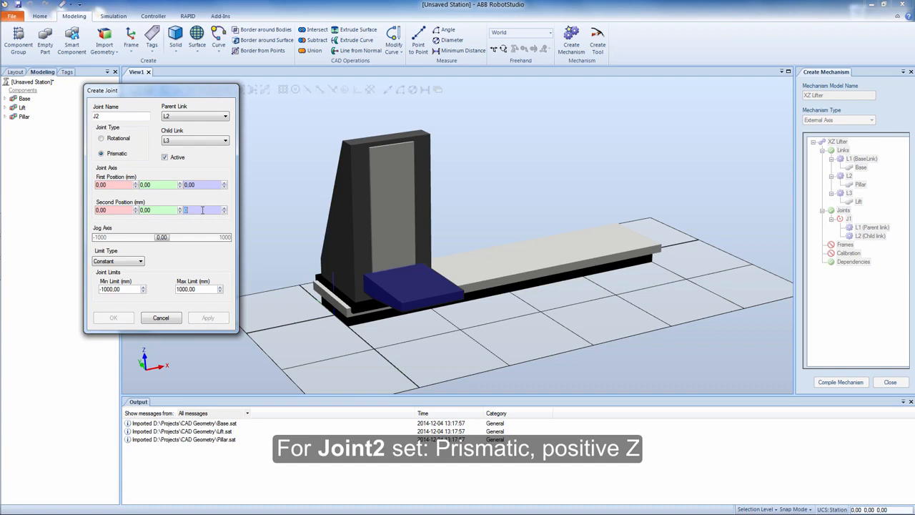
type("100.0")
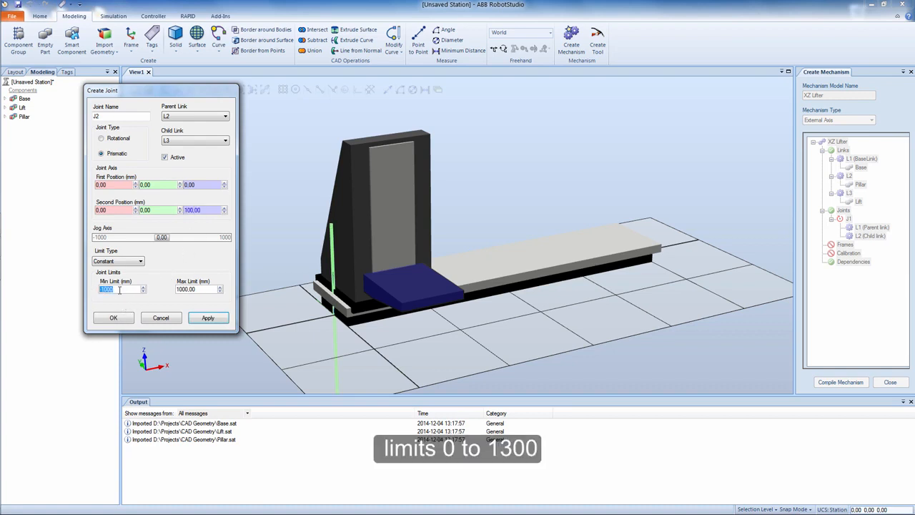
type("0.00")
left_click(199, 289)
type("1300")
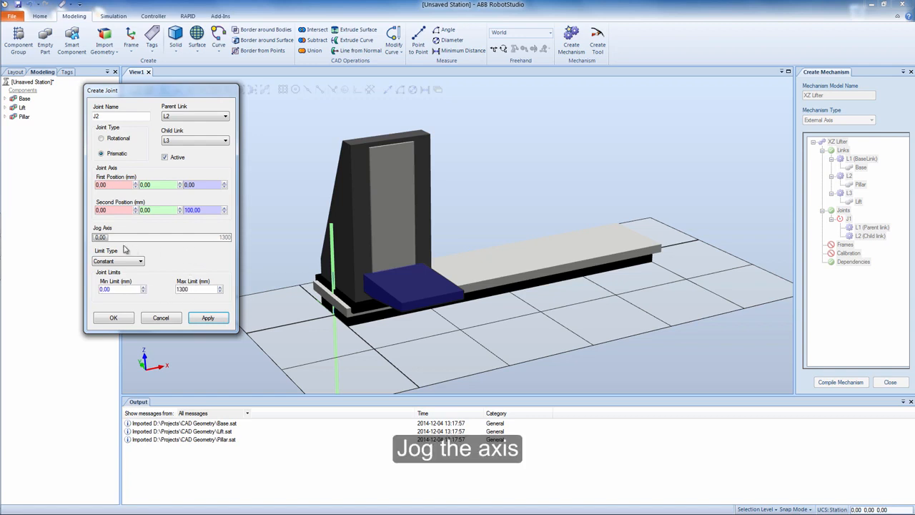
left_click_drag(98, 237, 203, 237)
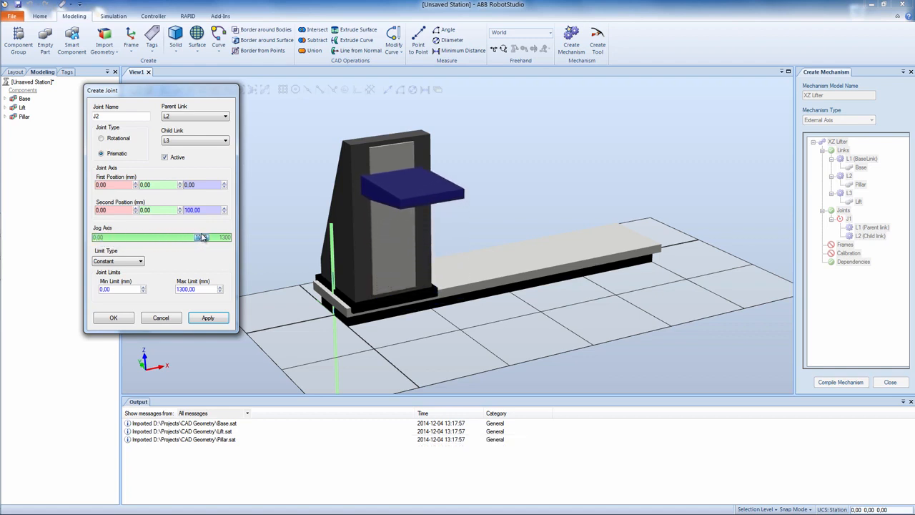
left_click_drag(200, 237, 164, 238)
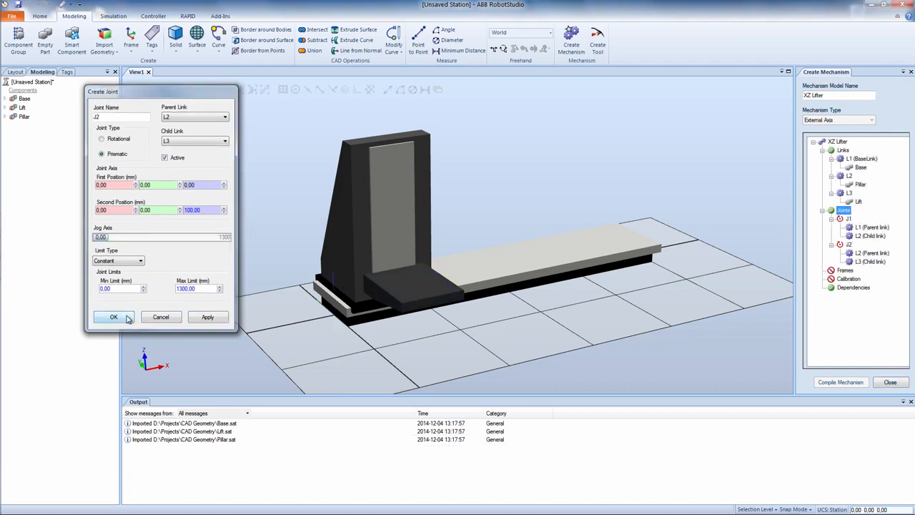
left_click(113, 318)
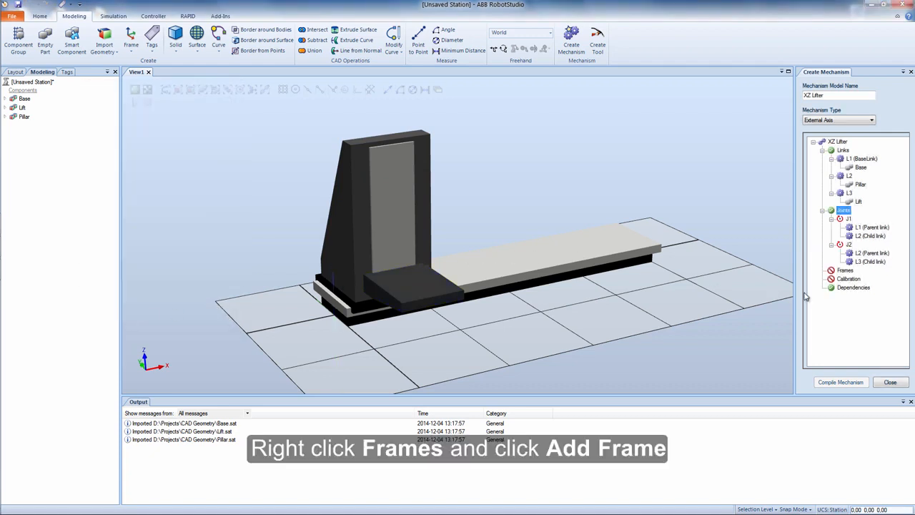
Add frame F1 on link L3 at its top-surface centre.
right_click(846, 270)
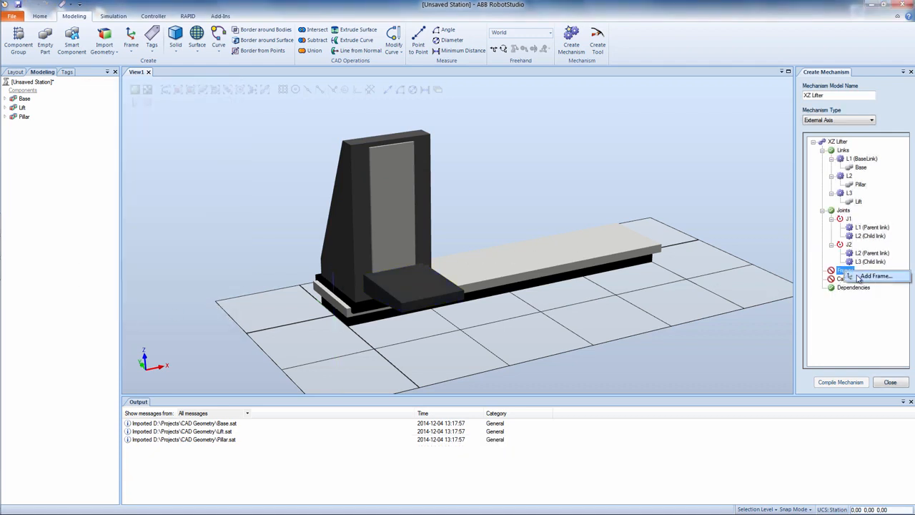
left_click(875, 275)
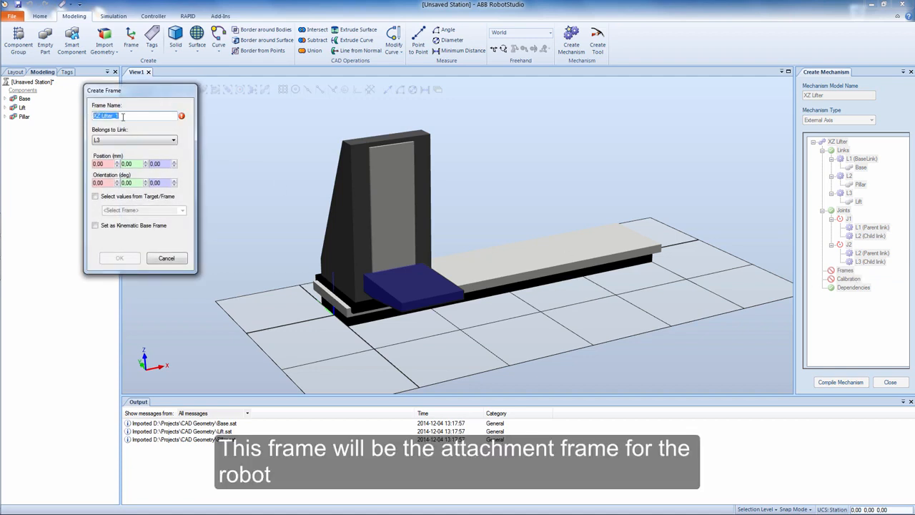
type("F1")
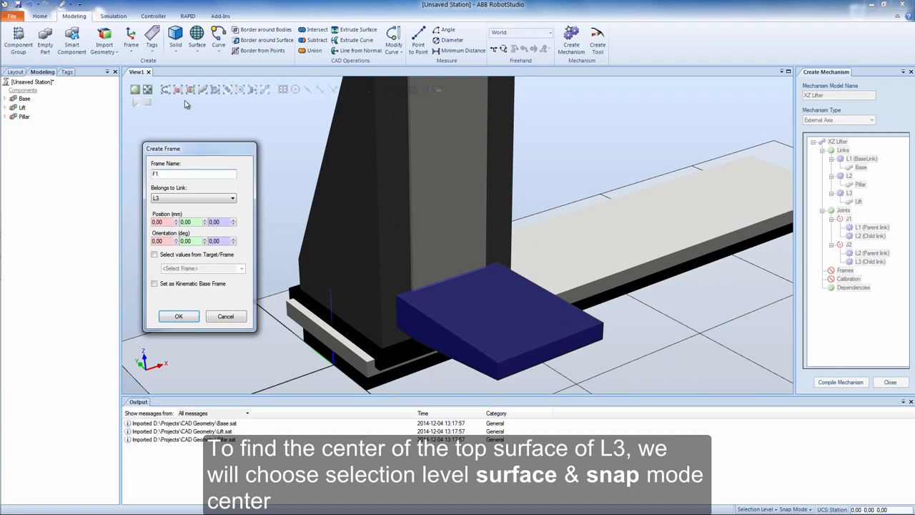
left_click(295, 88)
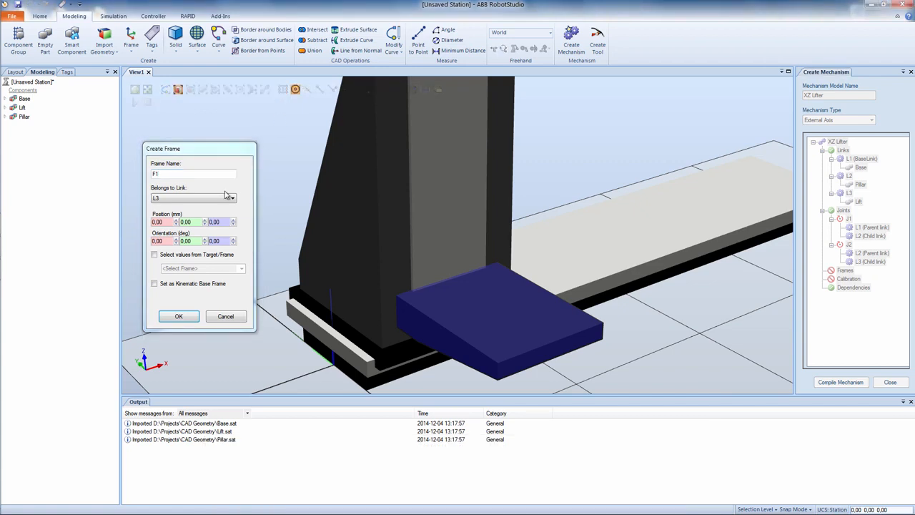
left_click(163, 222)
type("500")
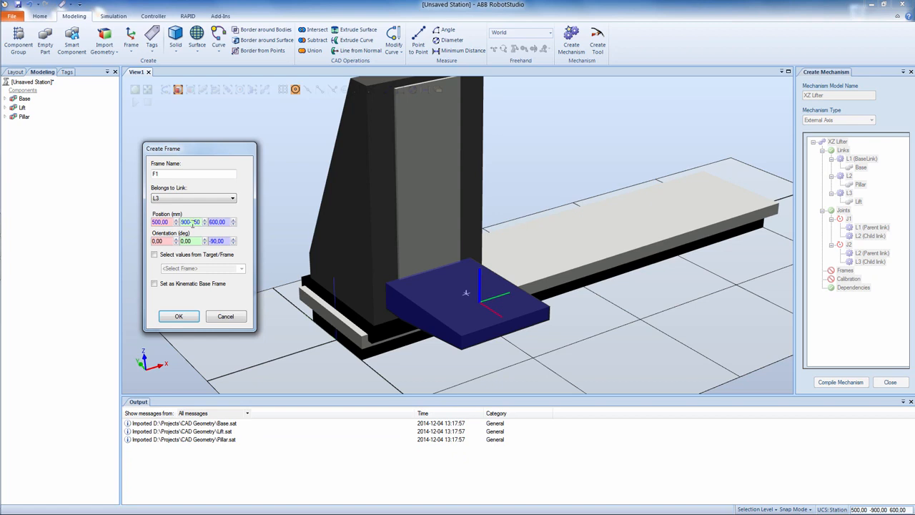
left_click(179, 316)
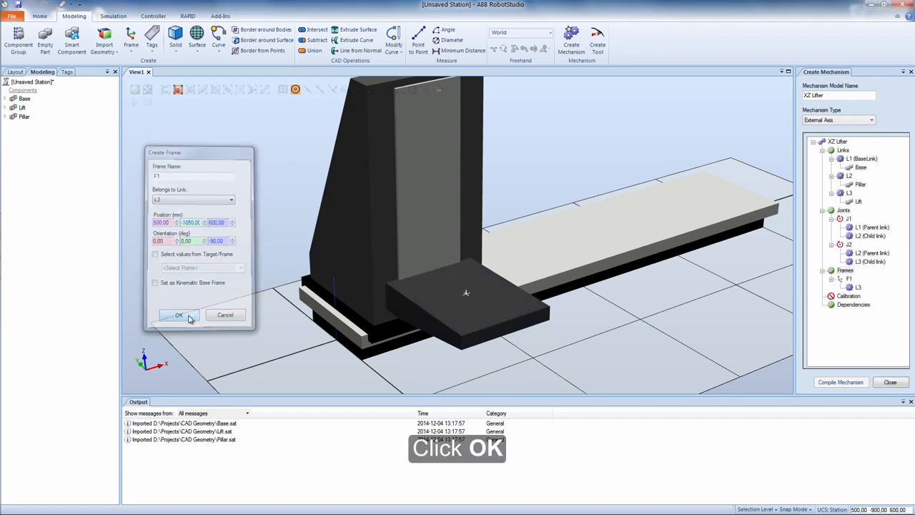
left_click(178, 316)
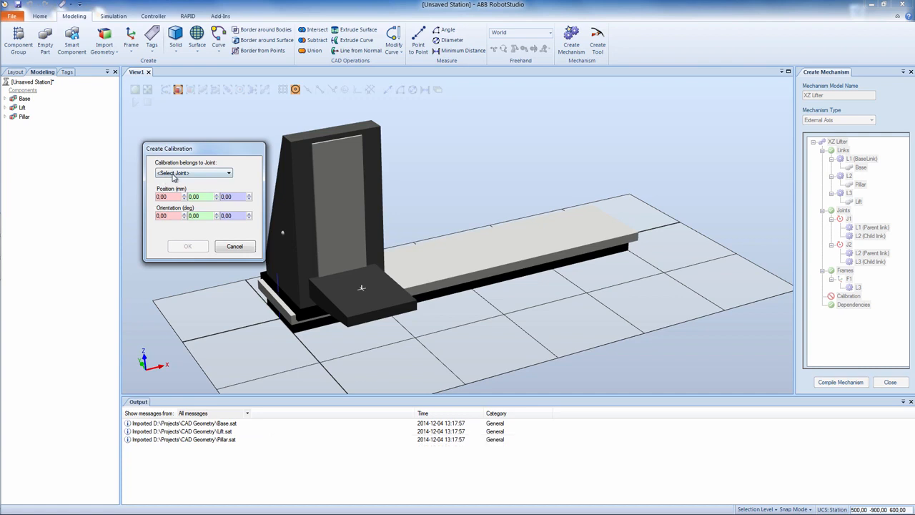
Create calibrations for joint J1 and then joint J2.
left_click(193, 173)
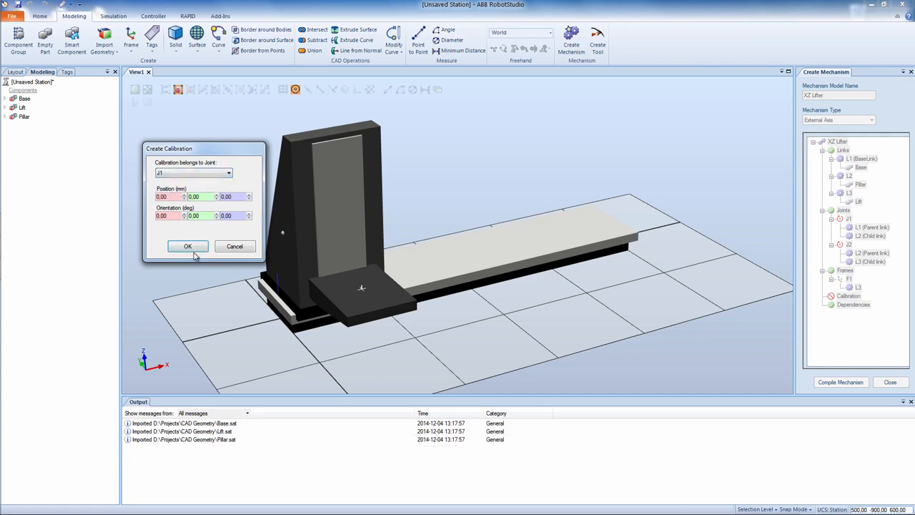
left_click(189, 246)
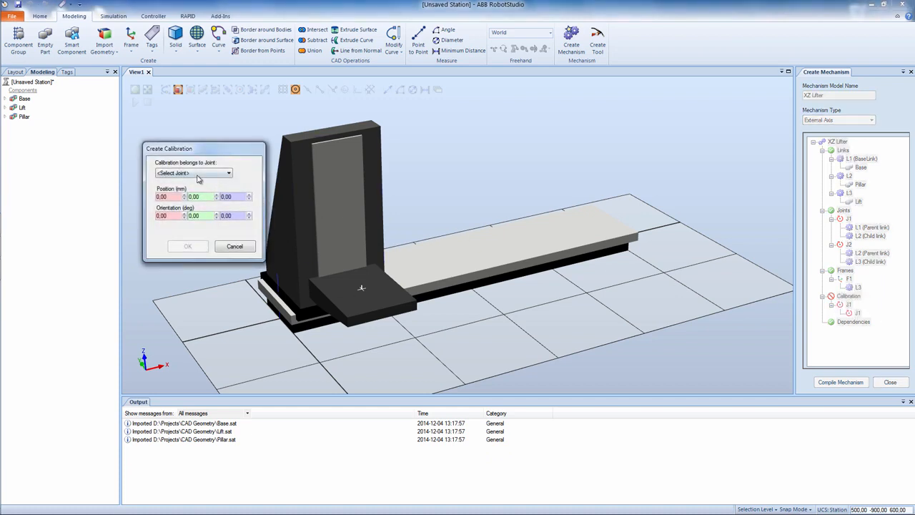
left_click(193, 172)
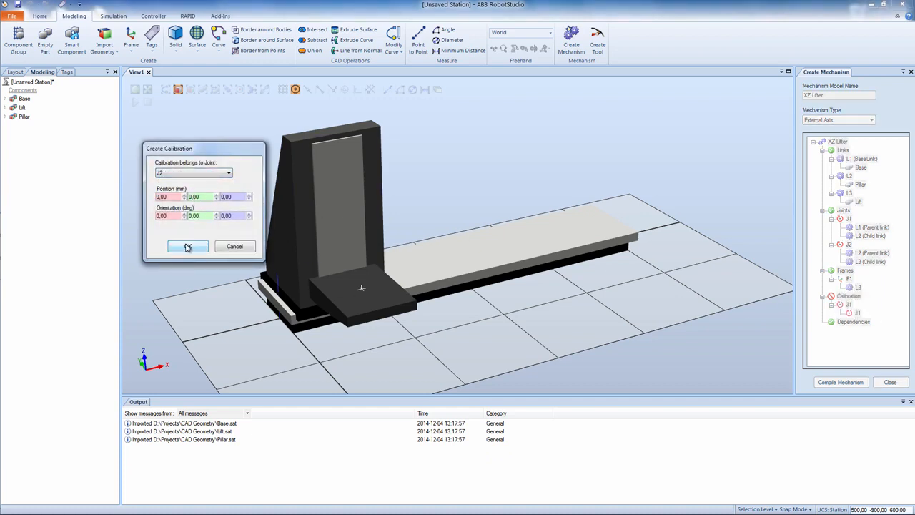
left_click(188, 246)
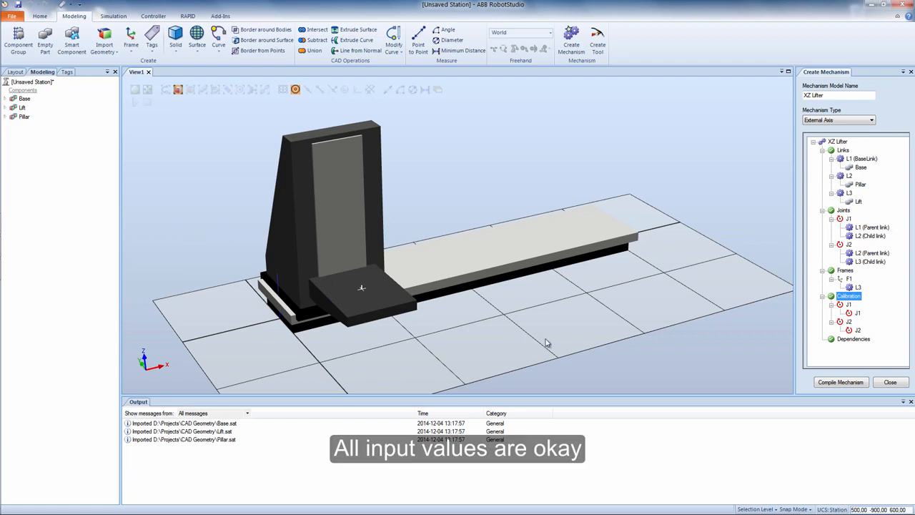
mouse_move(579, 343)
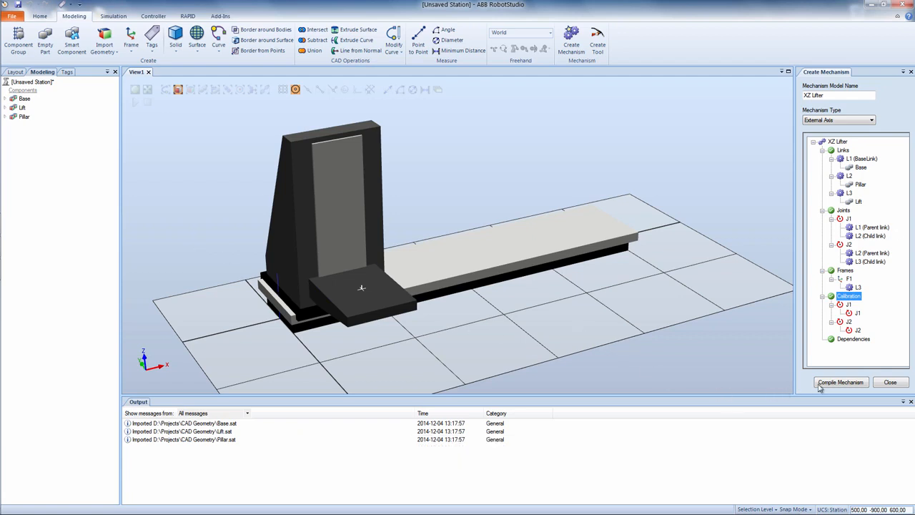
Compile XZ Lifter, close the mechanism editor and return to Home.
left_click(841, 381)
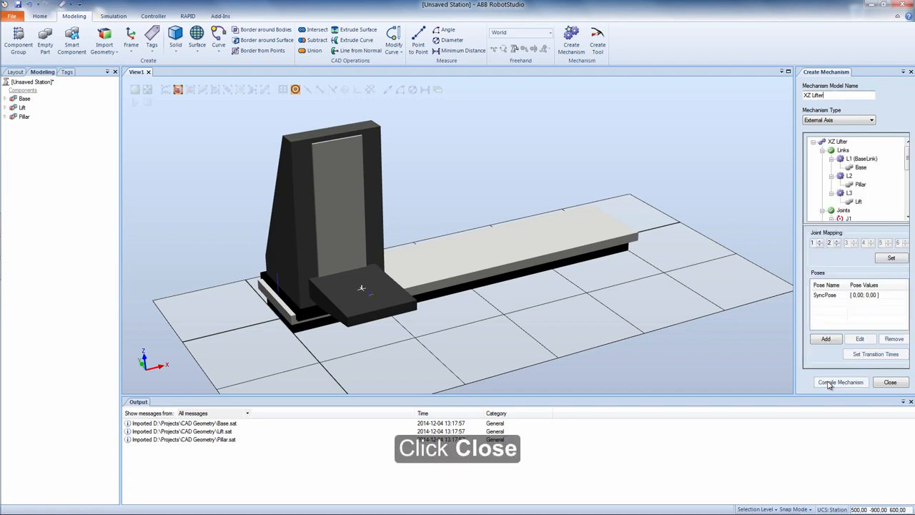
left_click(890, 382)
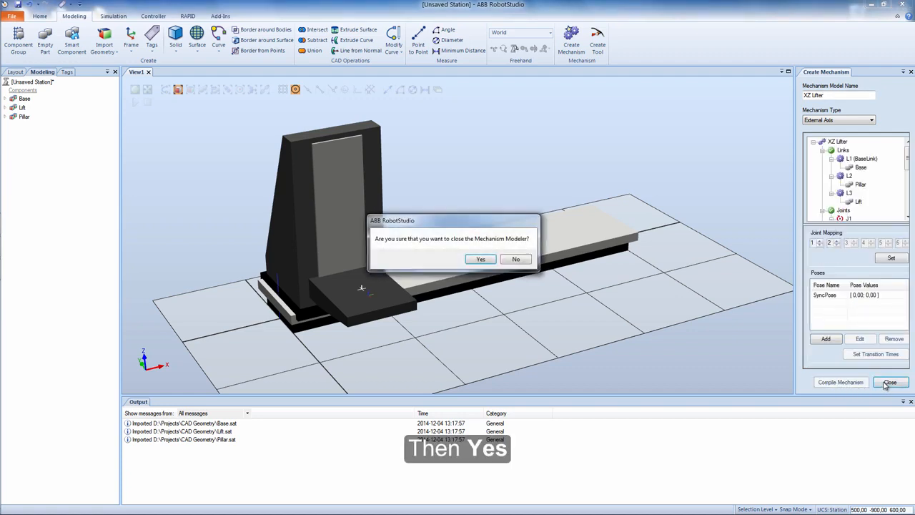
mouse_move(480, 259)
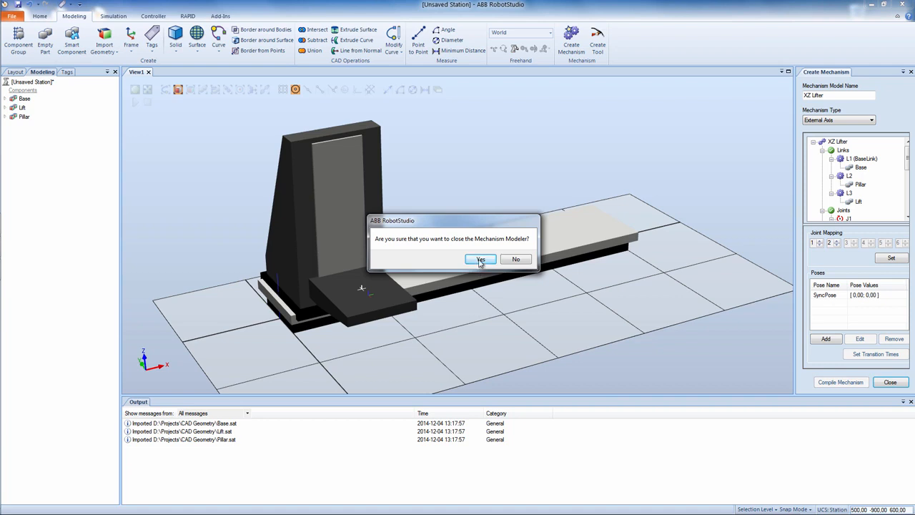
left_click(480, 259)
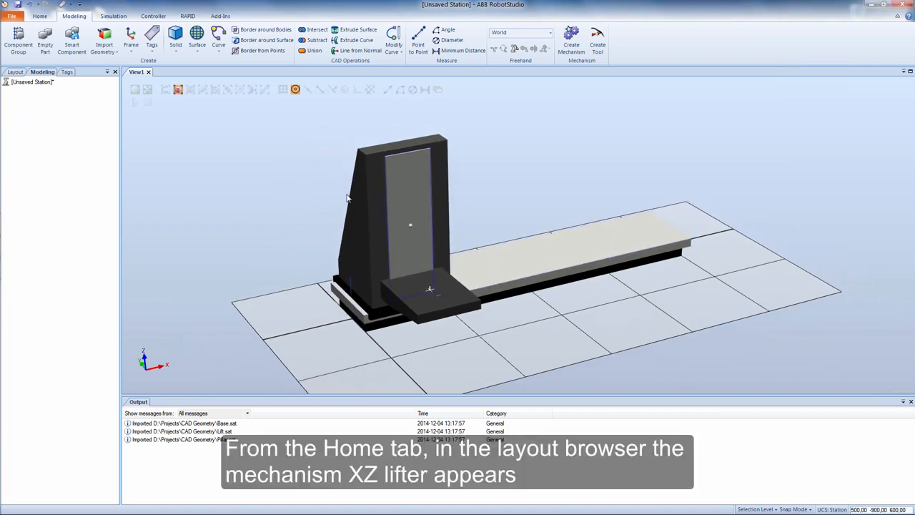
left_click(40, 16)
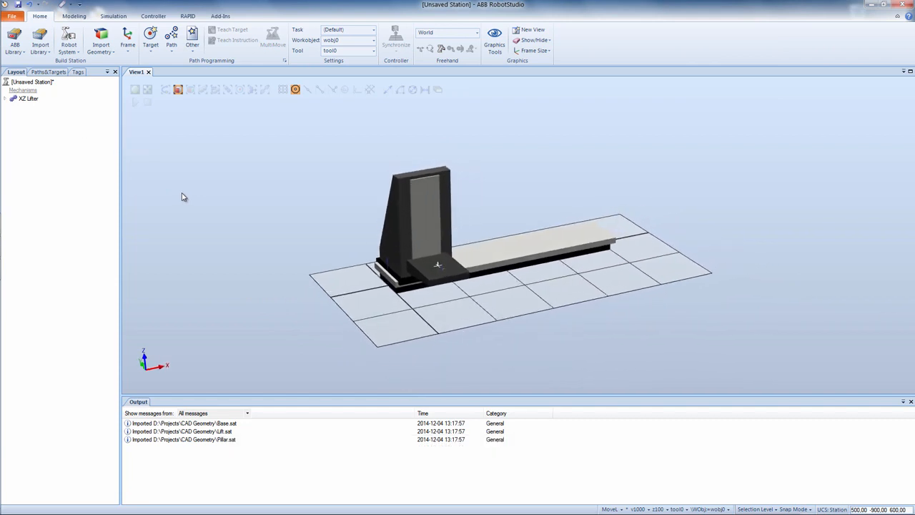
Run Mechanism Joint Jog on XZ Lifter to test its axes, then head to ABB Library.
right_click(28, 97)
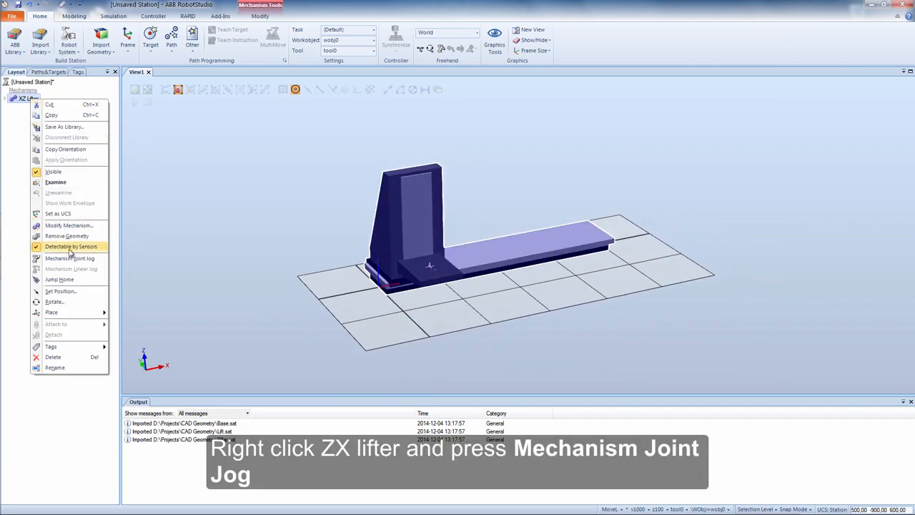
left_click(69, 258)
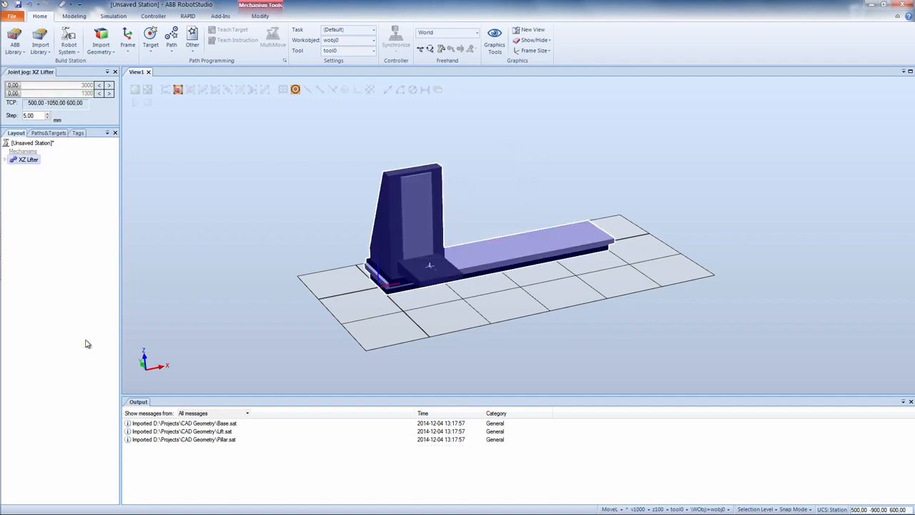
left_click(114, 71)
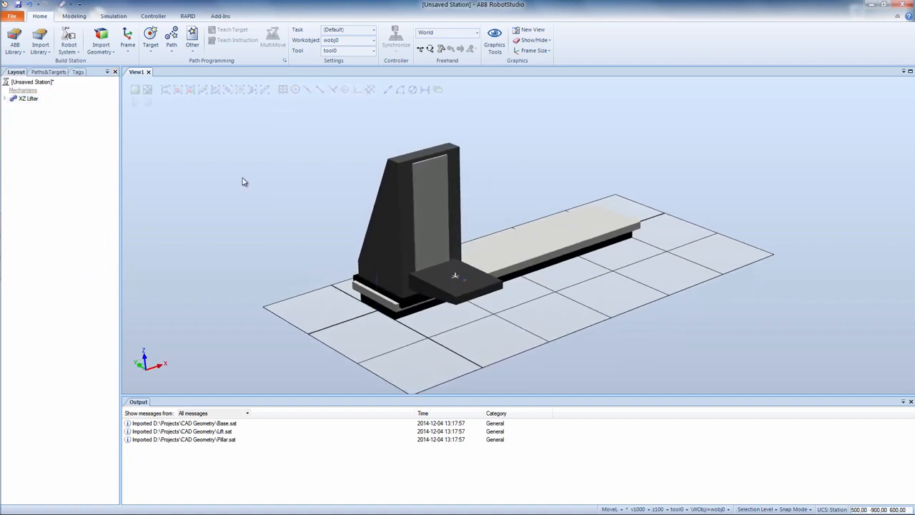
left_click(14, 40)
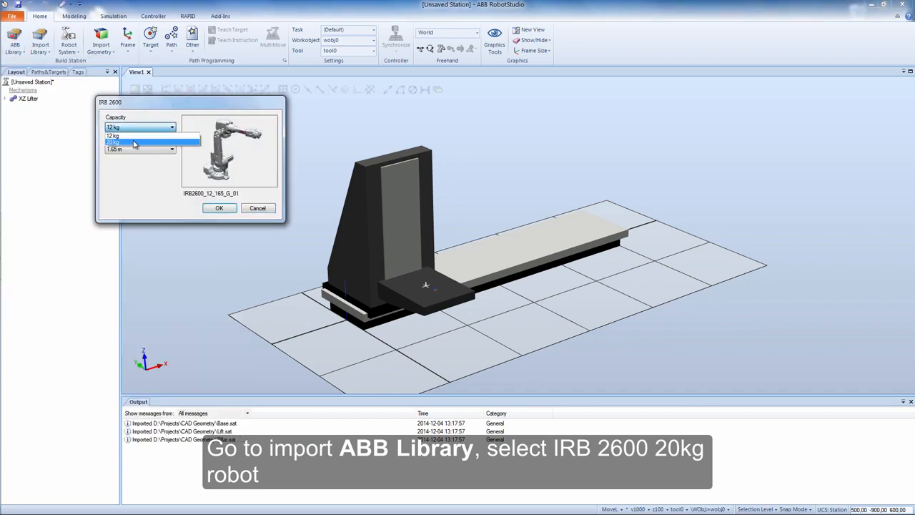
Add an IRB 2600 20 kg robot and attach it onto the XZ Lifter.
left_click(219, 207)
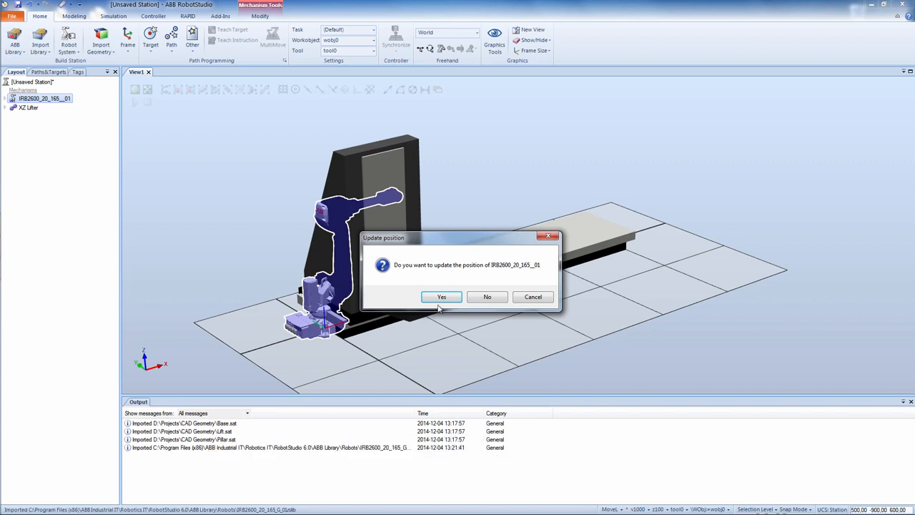
left_click(440, 296)
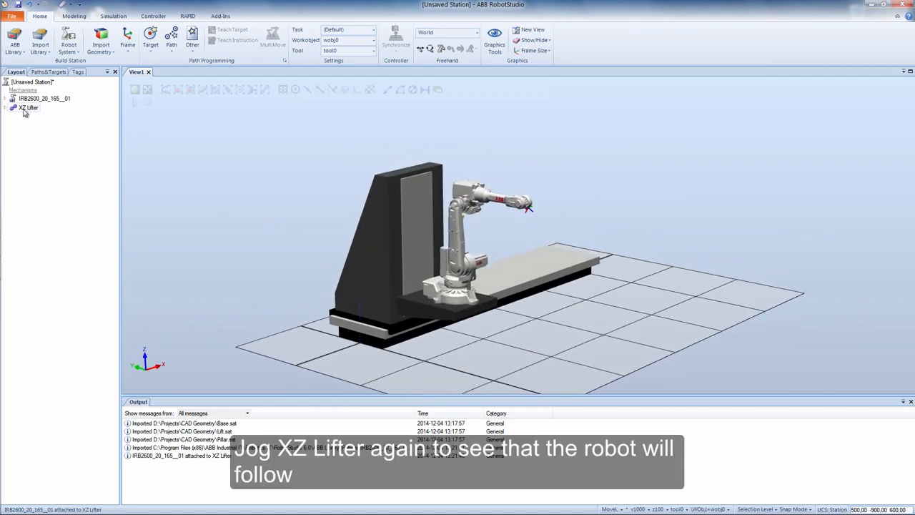
Jog XZ Lifter's joints and watch the attached IRB 2600 follow the lift.
right_click(29, 107)
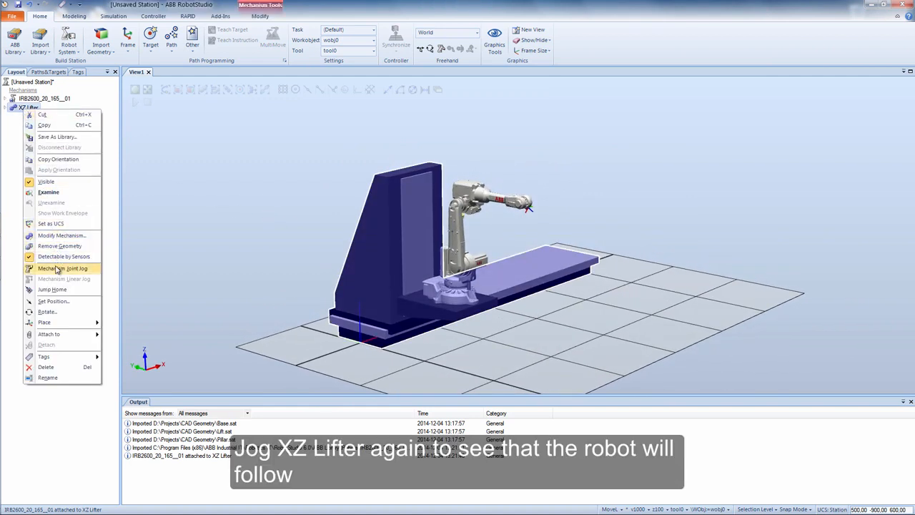
left_click(63, 268)
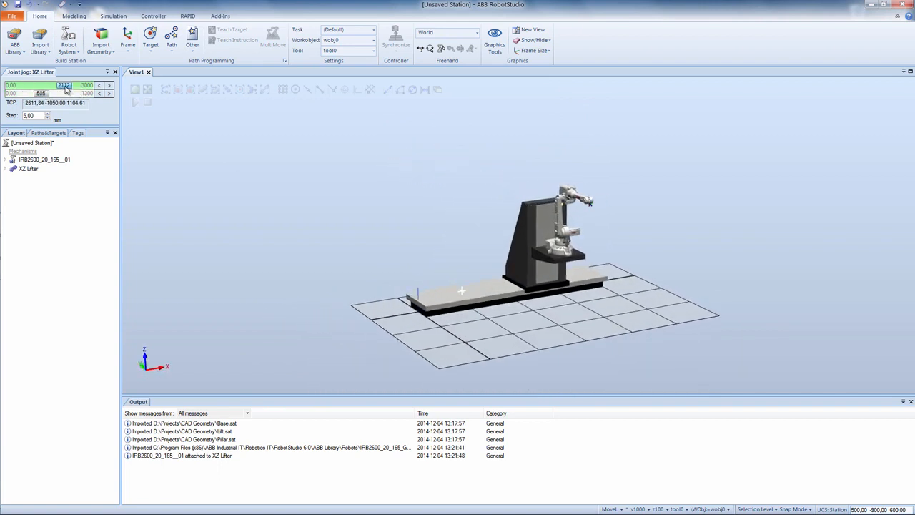
right_click(29, 169)
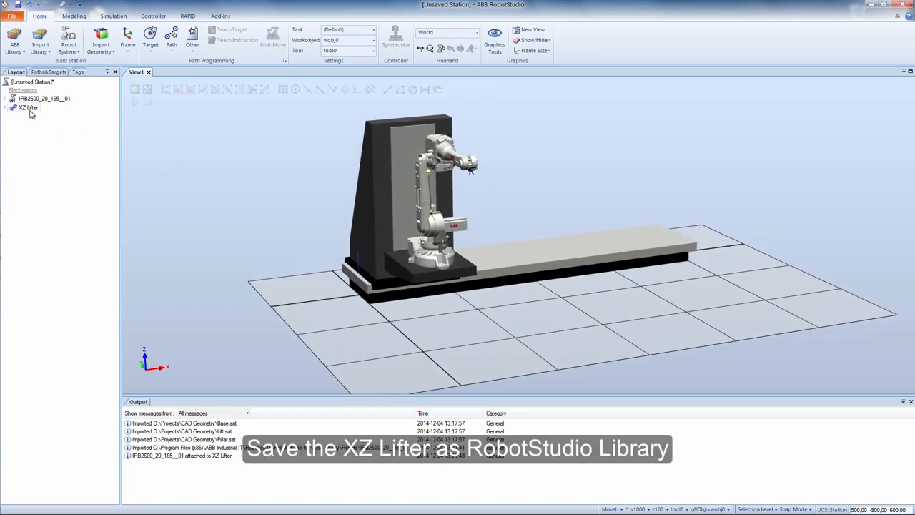
Bring up XZ Lifter's commands in the Layout browser for saving as a library.
right_click(29, 107)
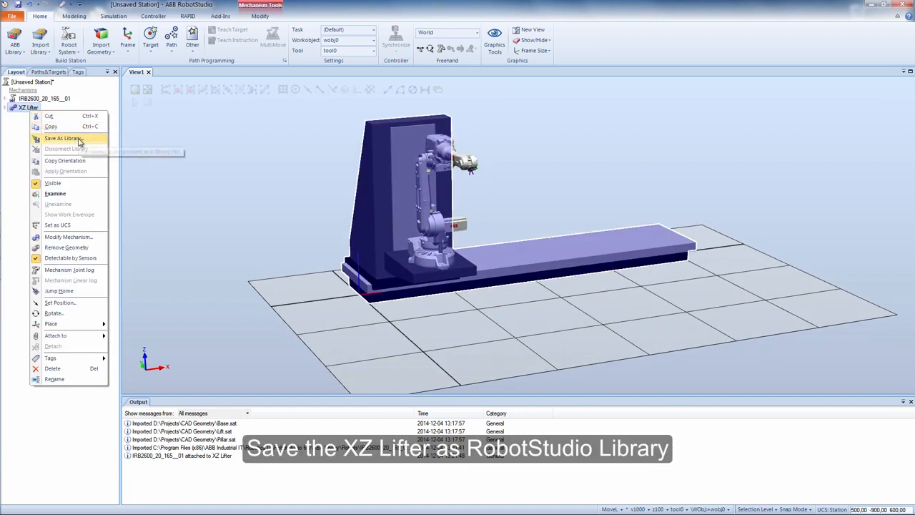